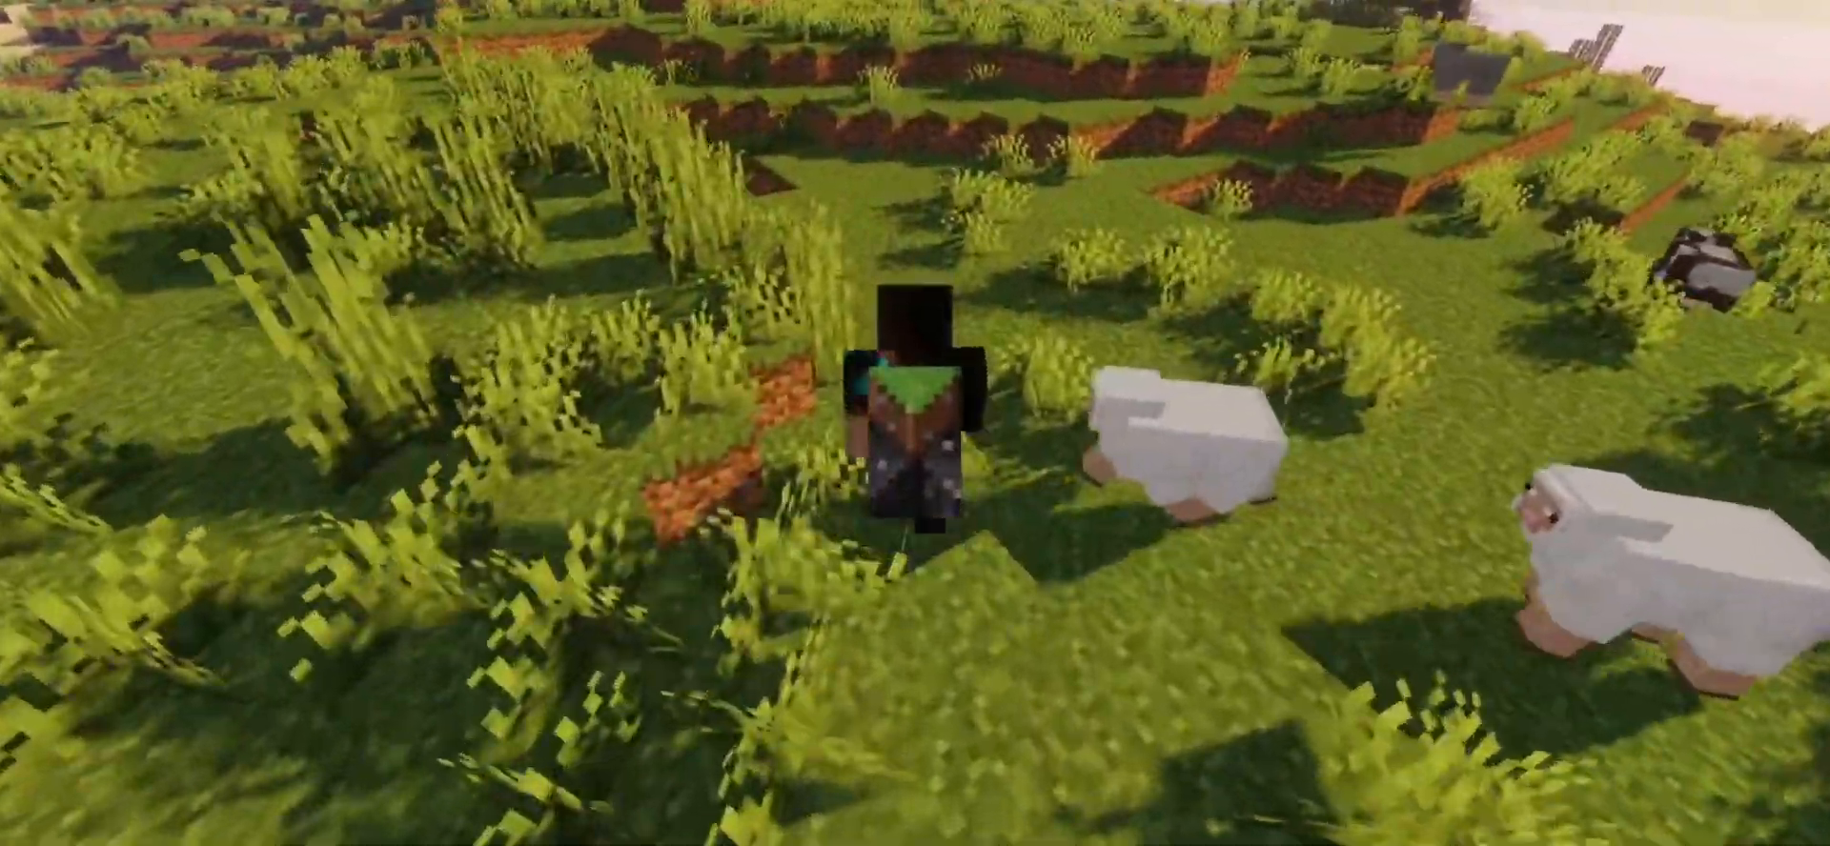
pyautogui.moveTo(915, 423)
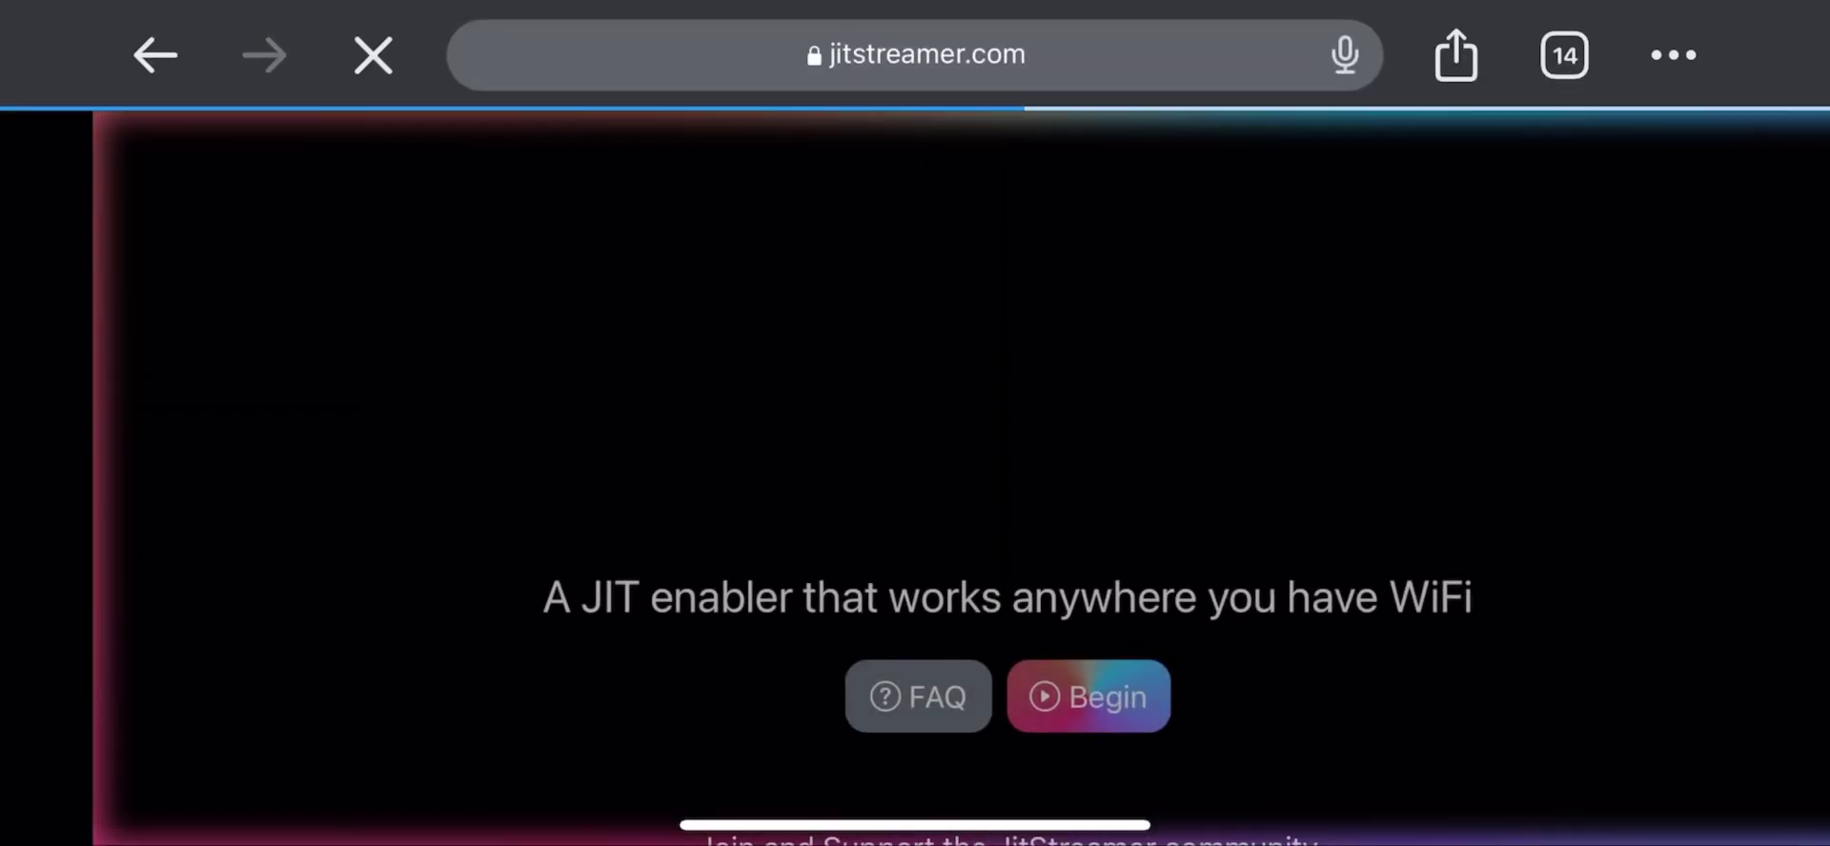
# Begin the quick setup, review What You'll Need, and view the JitStreamer Pair GitHub release page.
pyautogui.click(1087, 696)
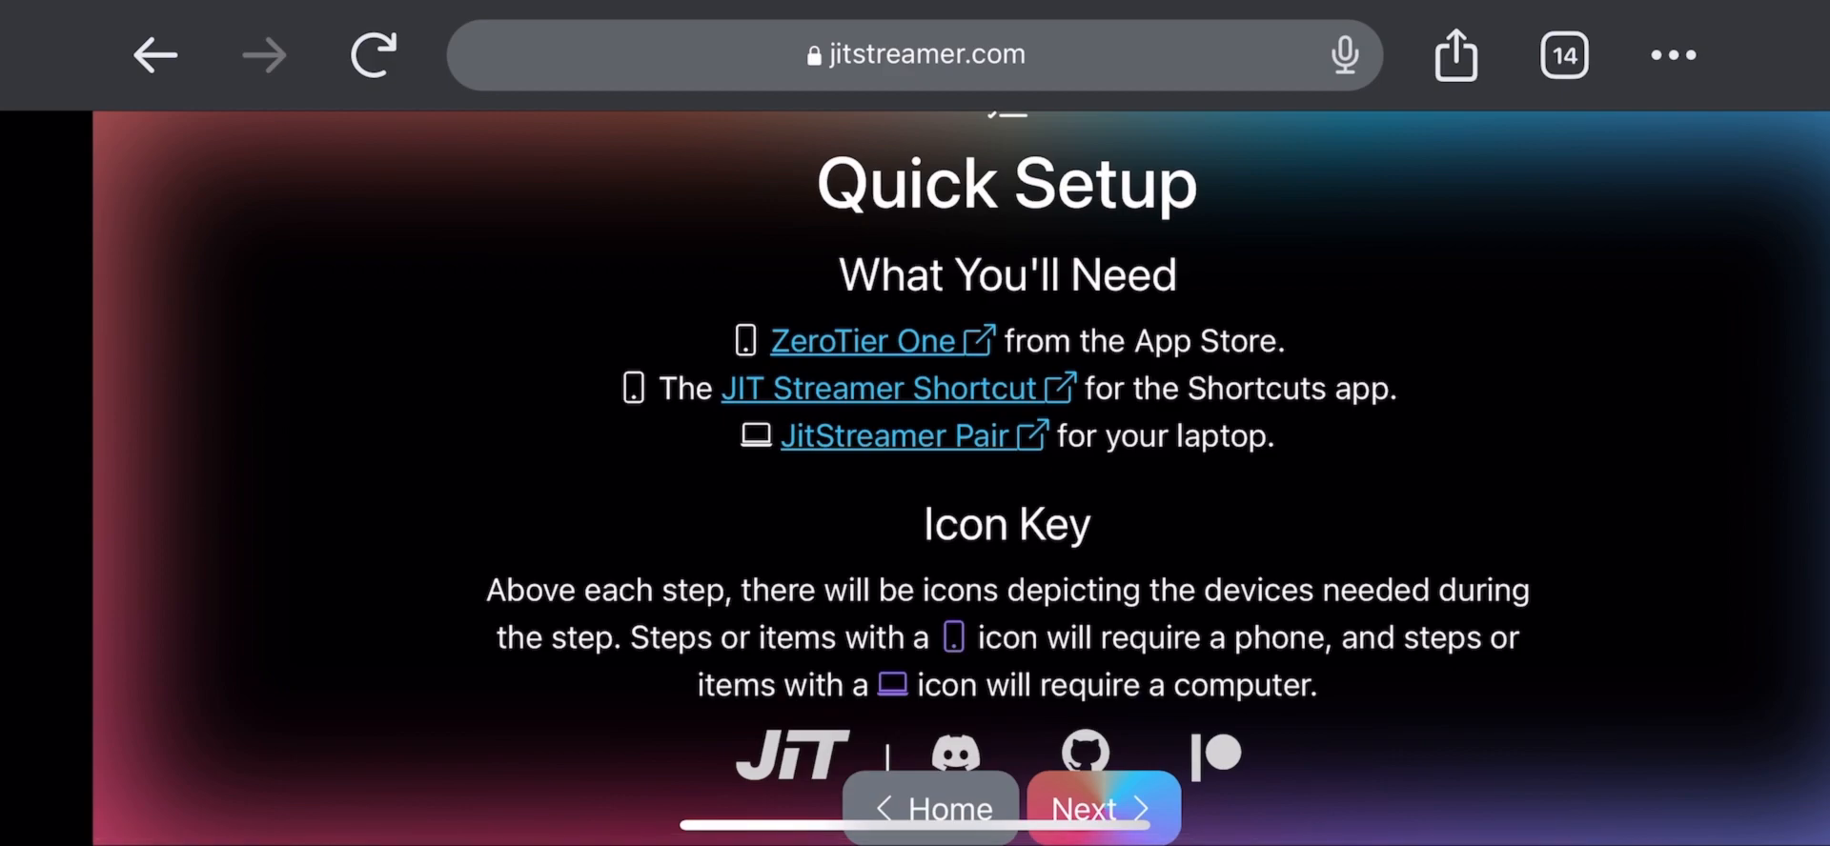
pyautogui.scroll(3)
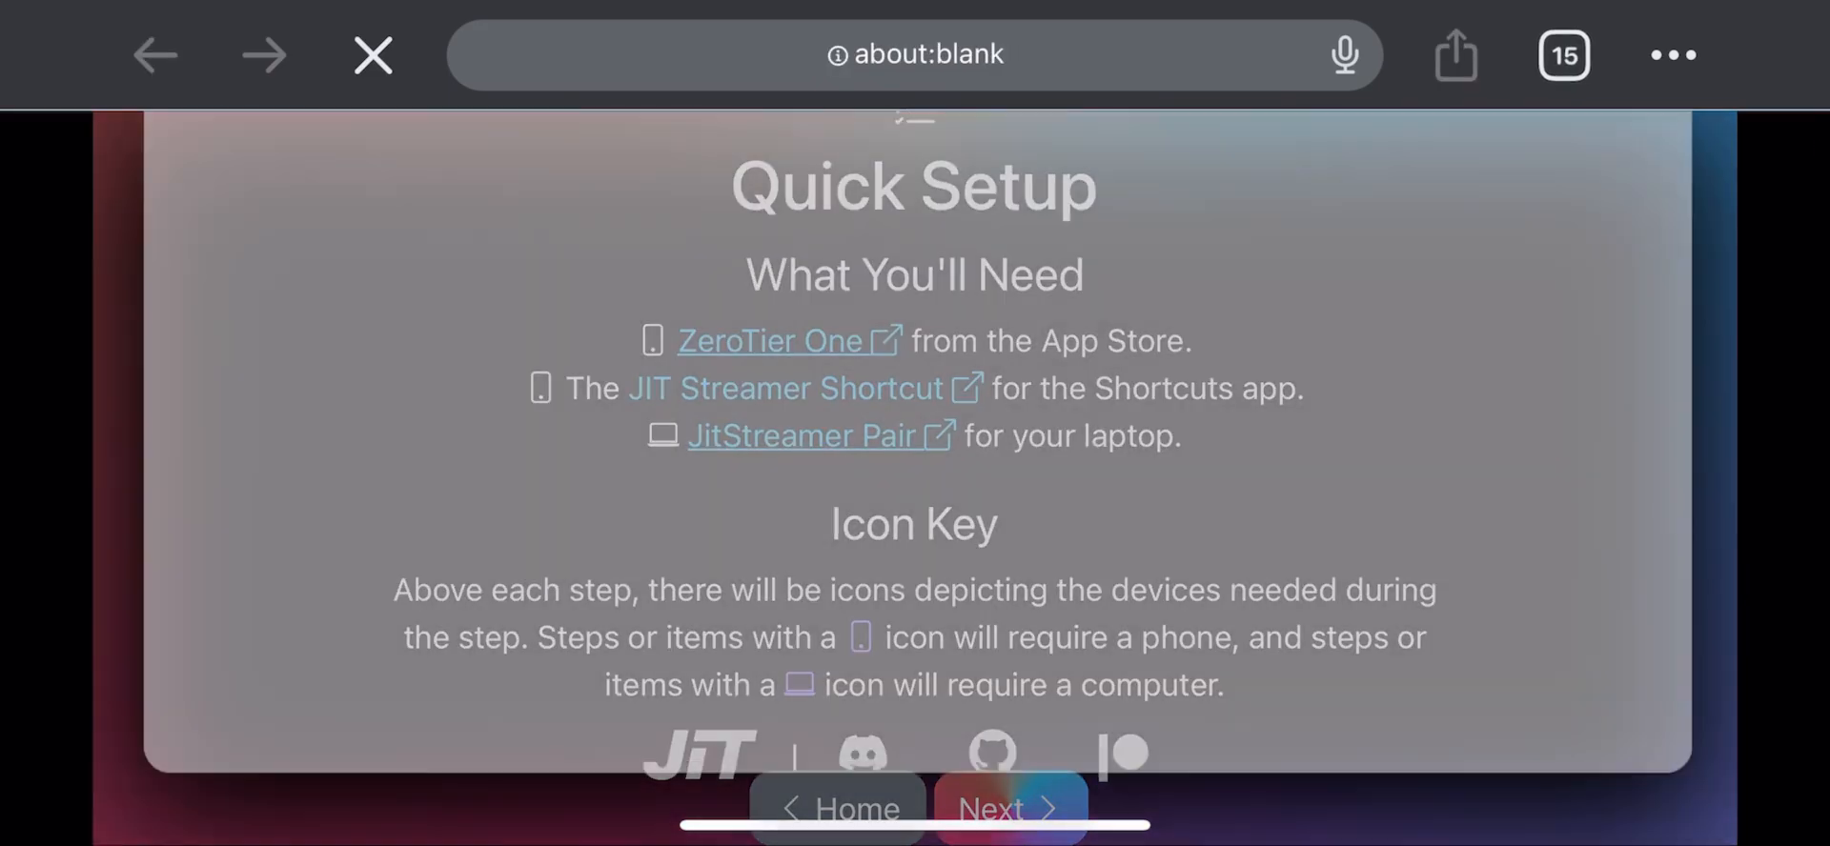
pyautogui.click(782, 387)
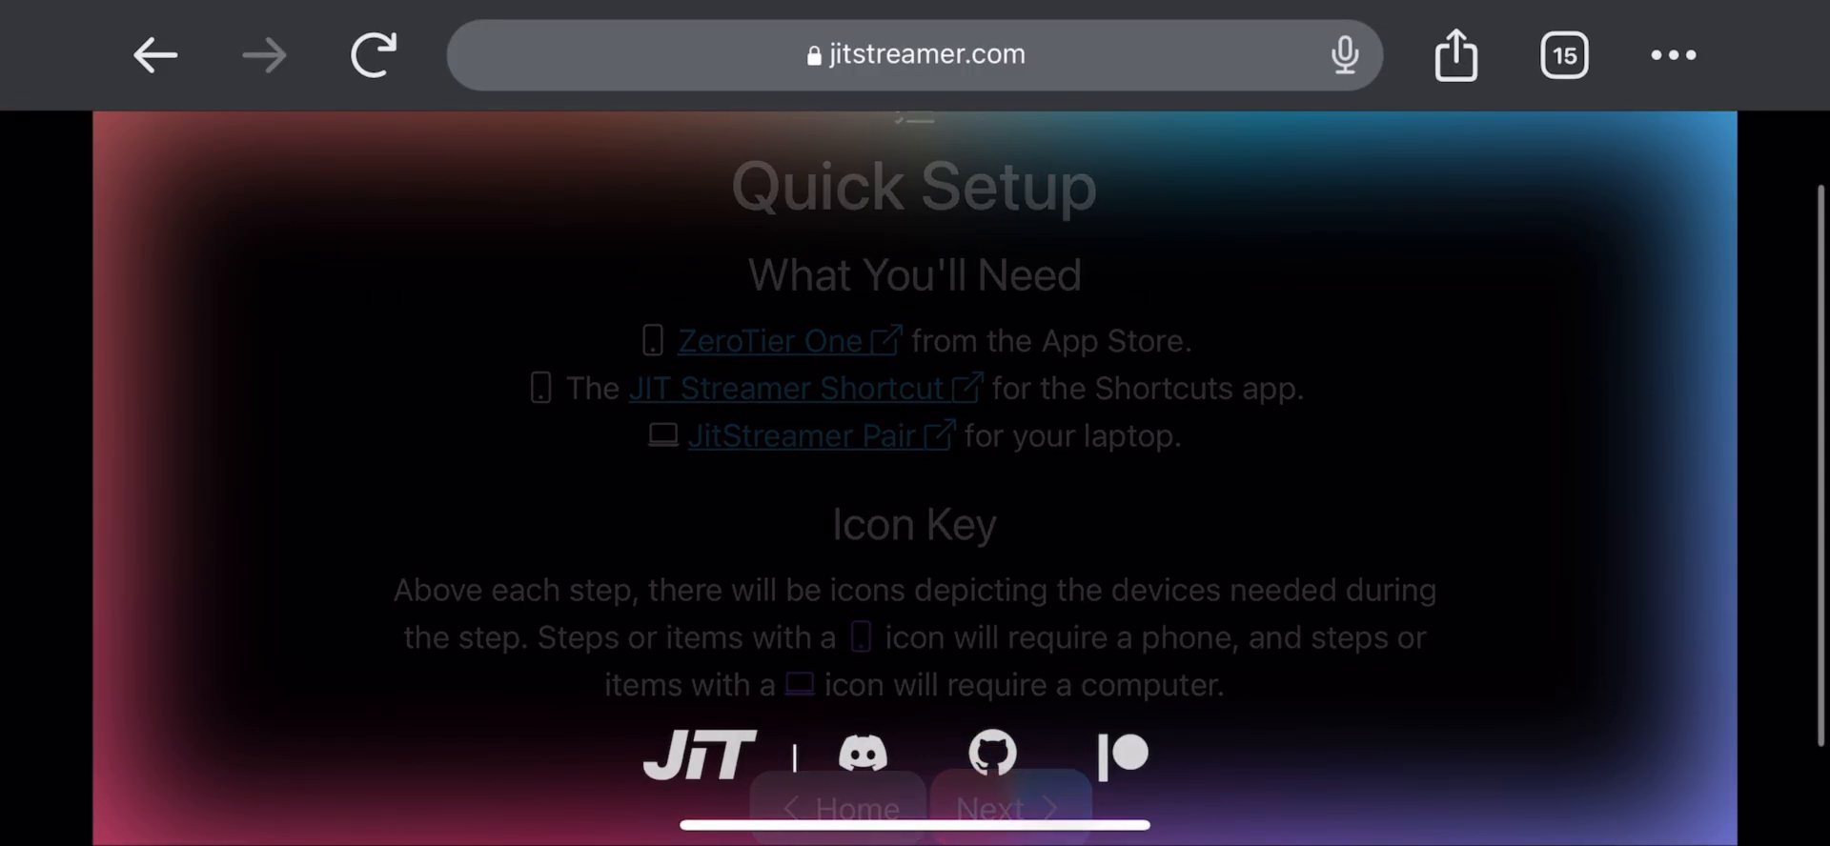
pyautogui.click(804, 435)
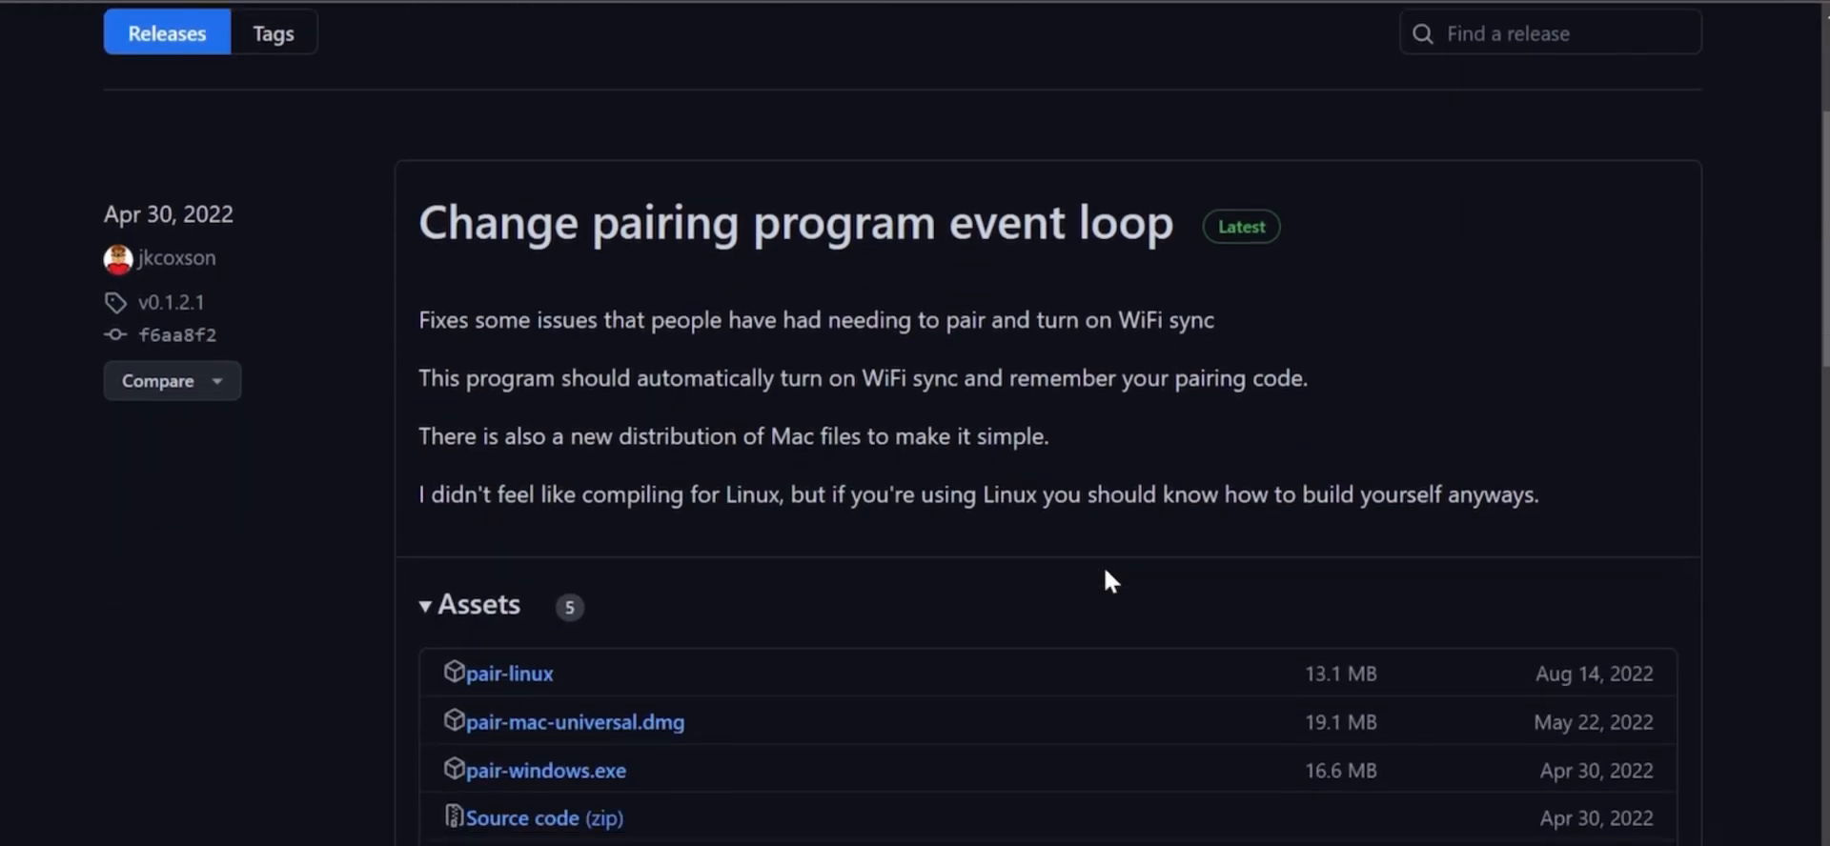
pyautogui.scroll(-3)
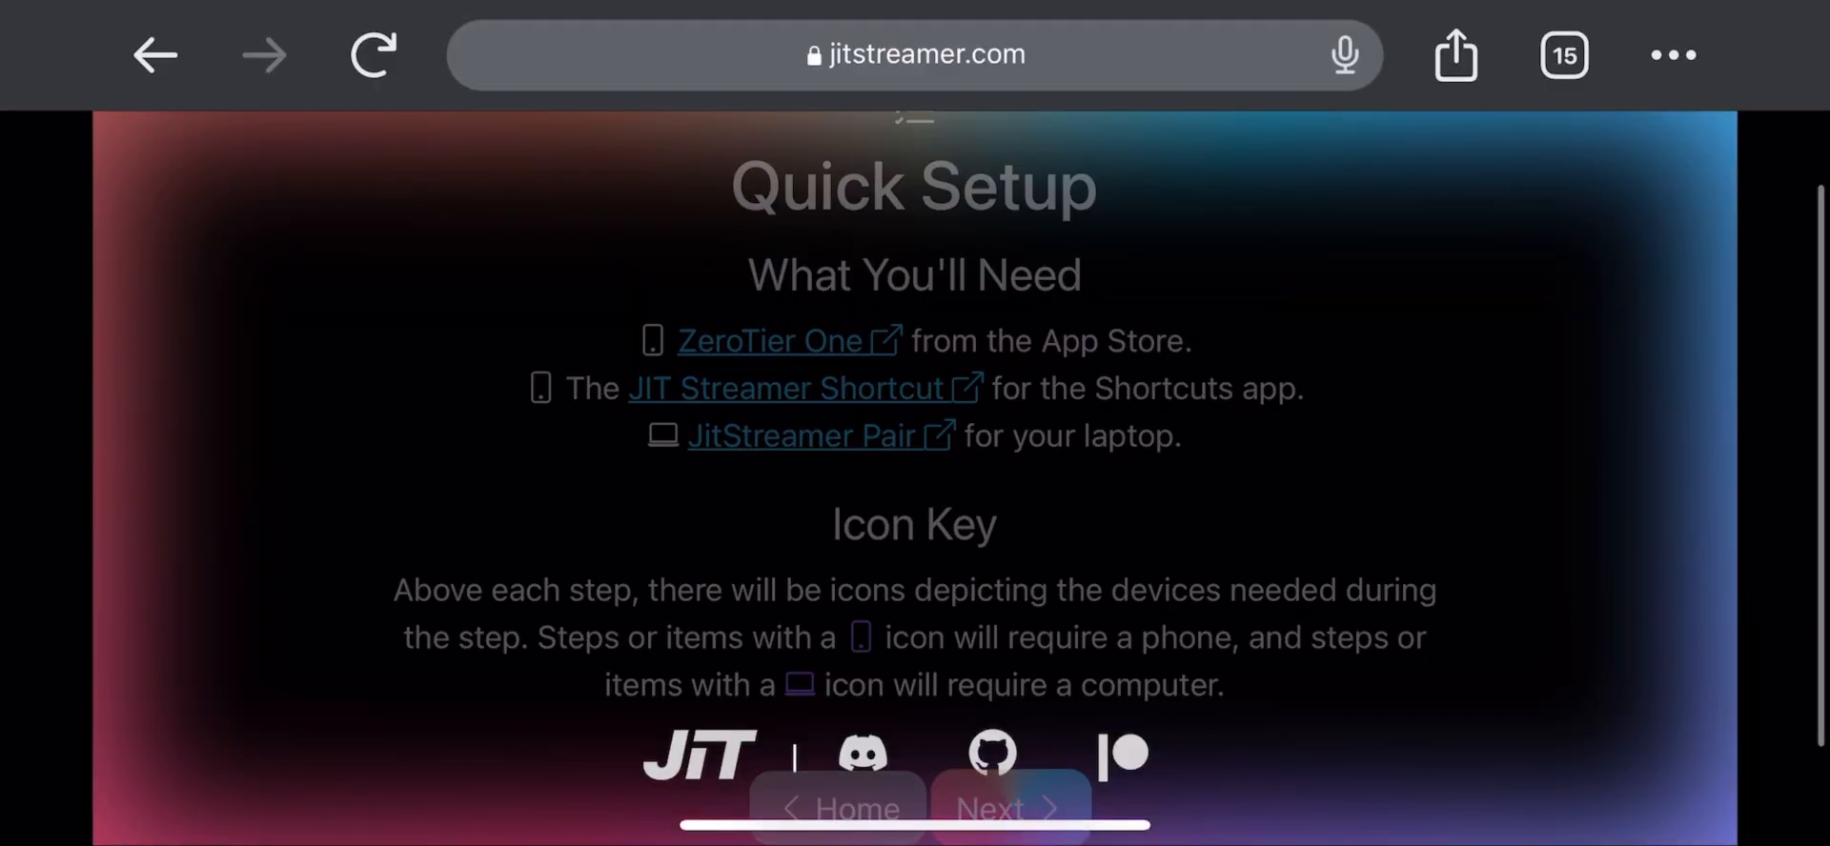
pyautogui.click(1008, 808)
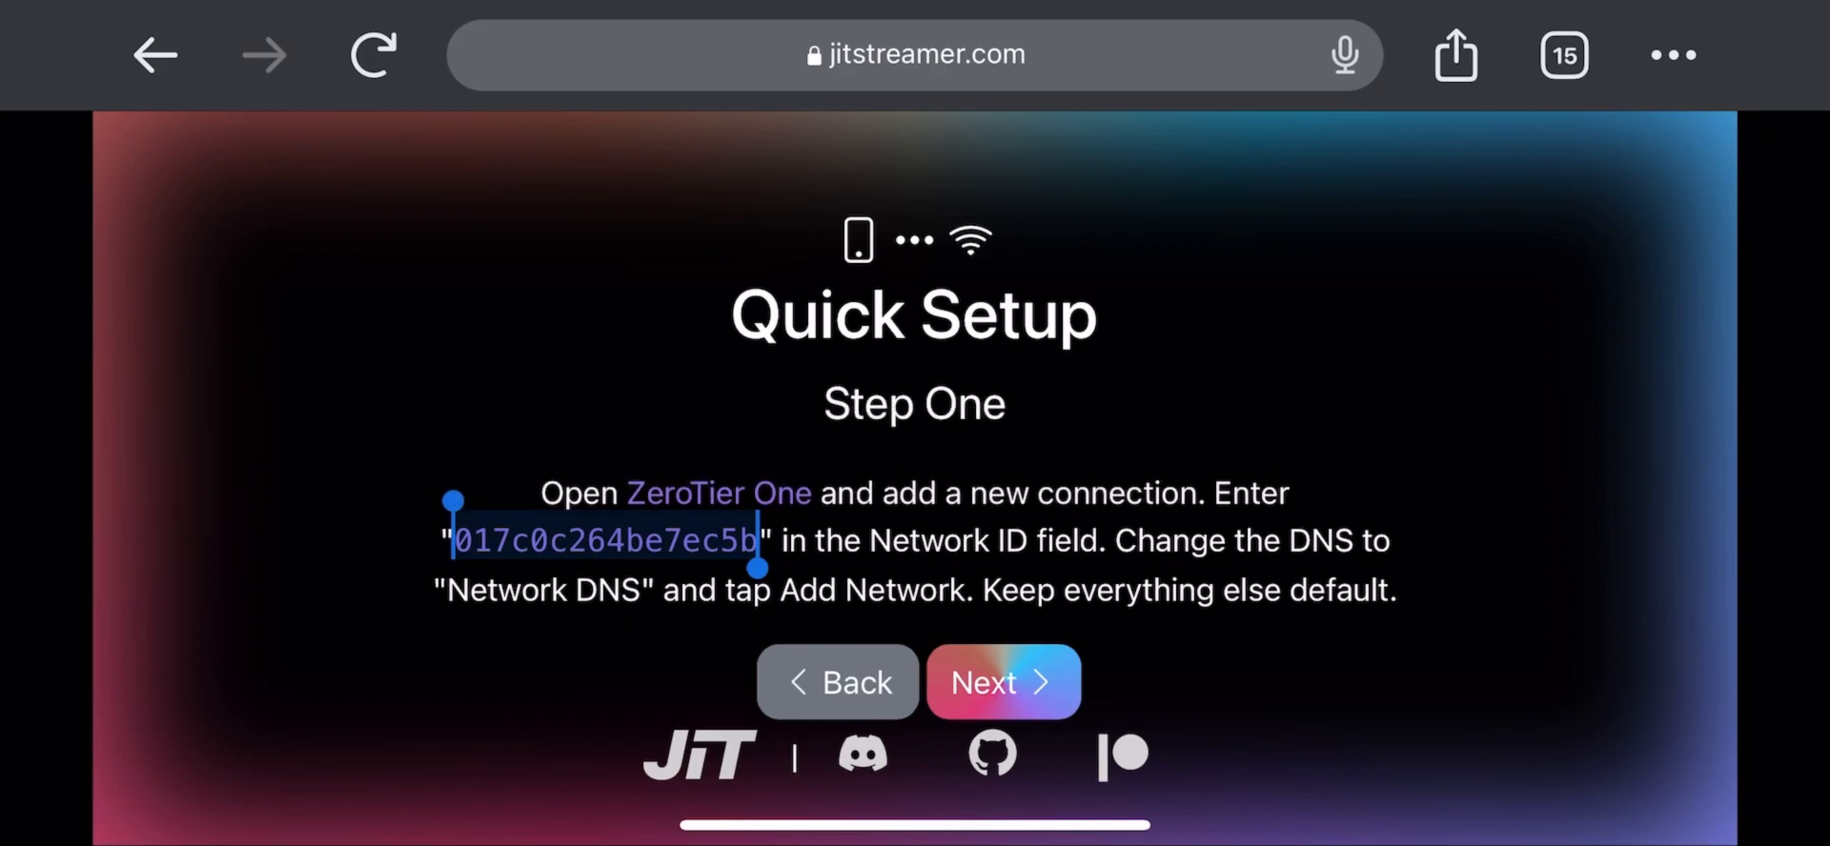
pyautogui.click(719, 491)
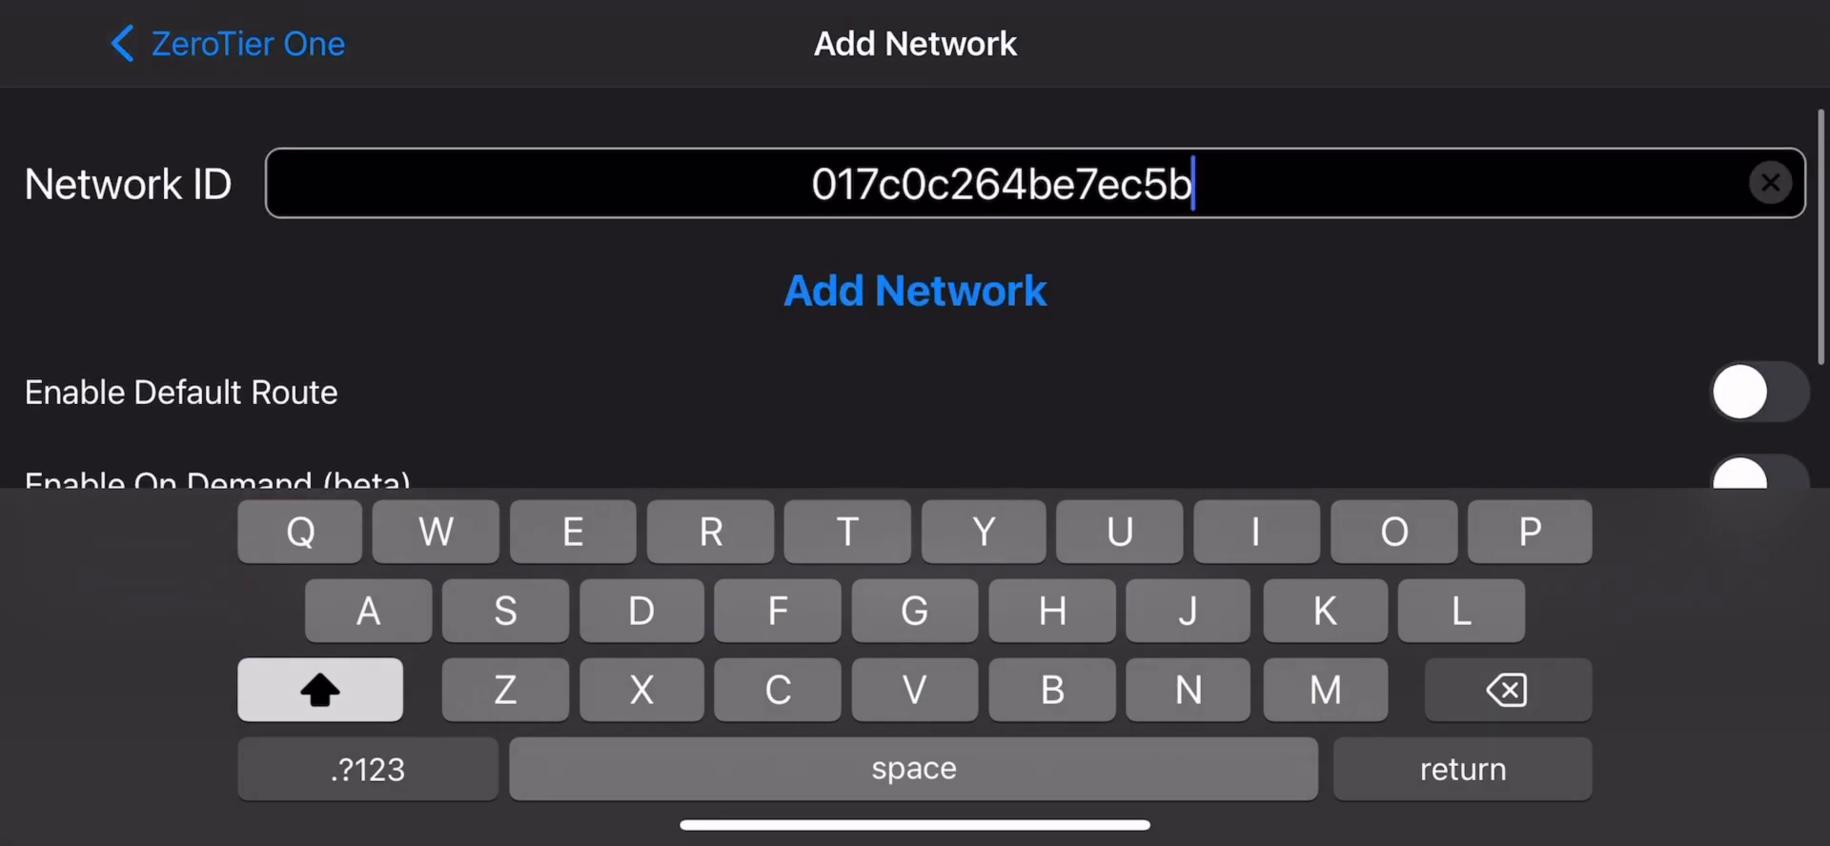
pyautogui.click(914, 290)
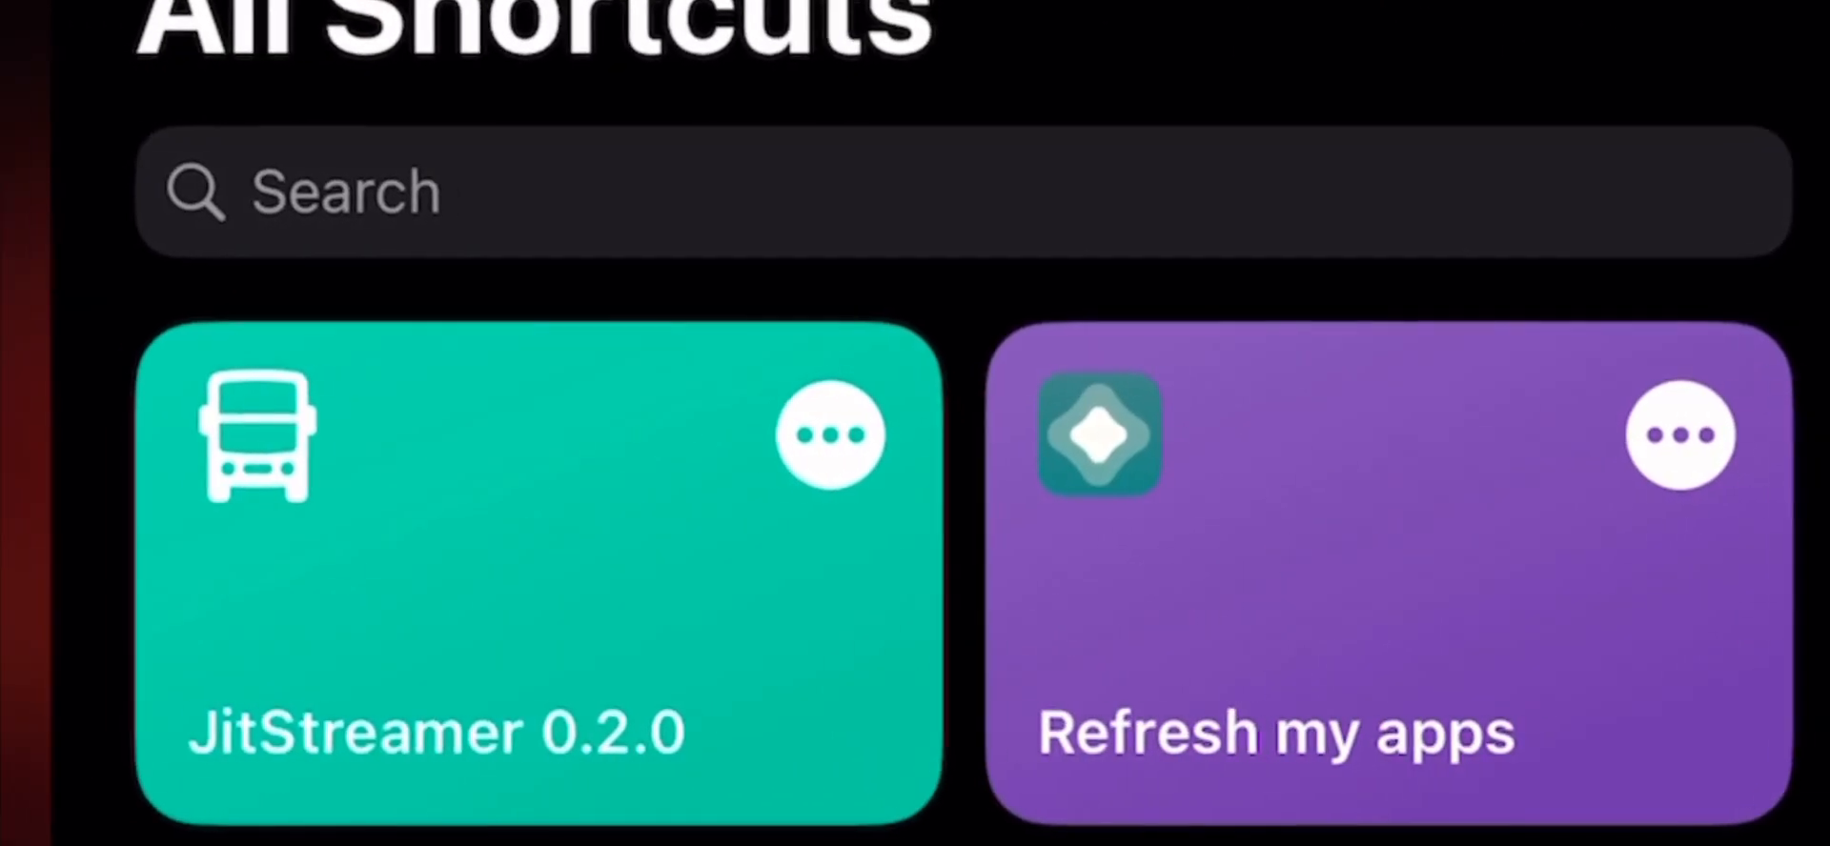
# Run the JitStreamer 0.2.0 shortcut and answer No to having a pairing file.
pyautogui.click(526, 571)
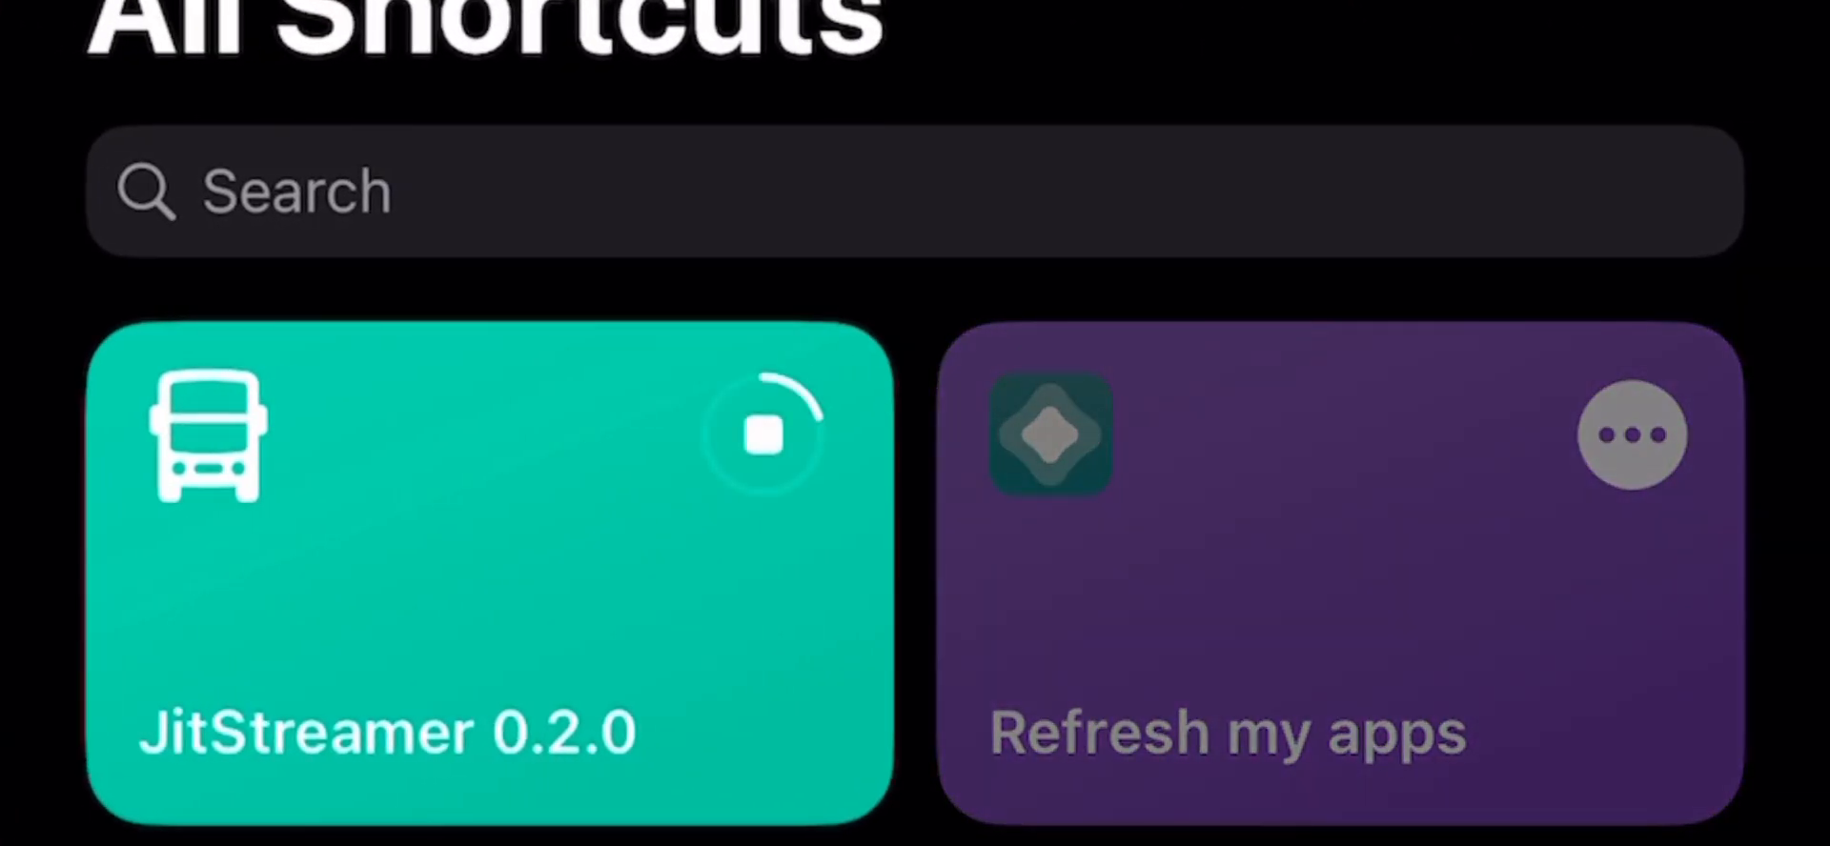
pyautogui.click(488, 571)
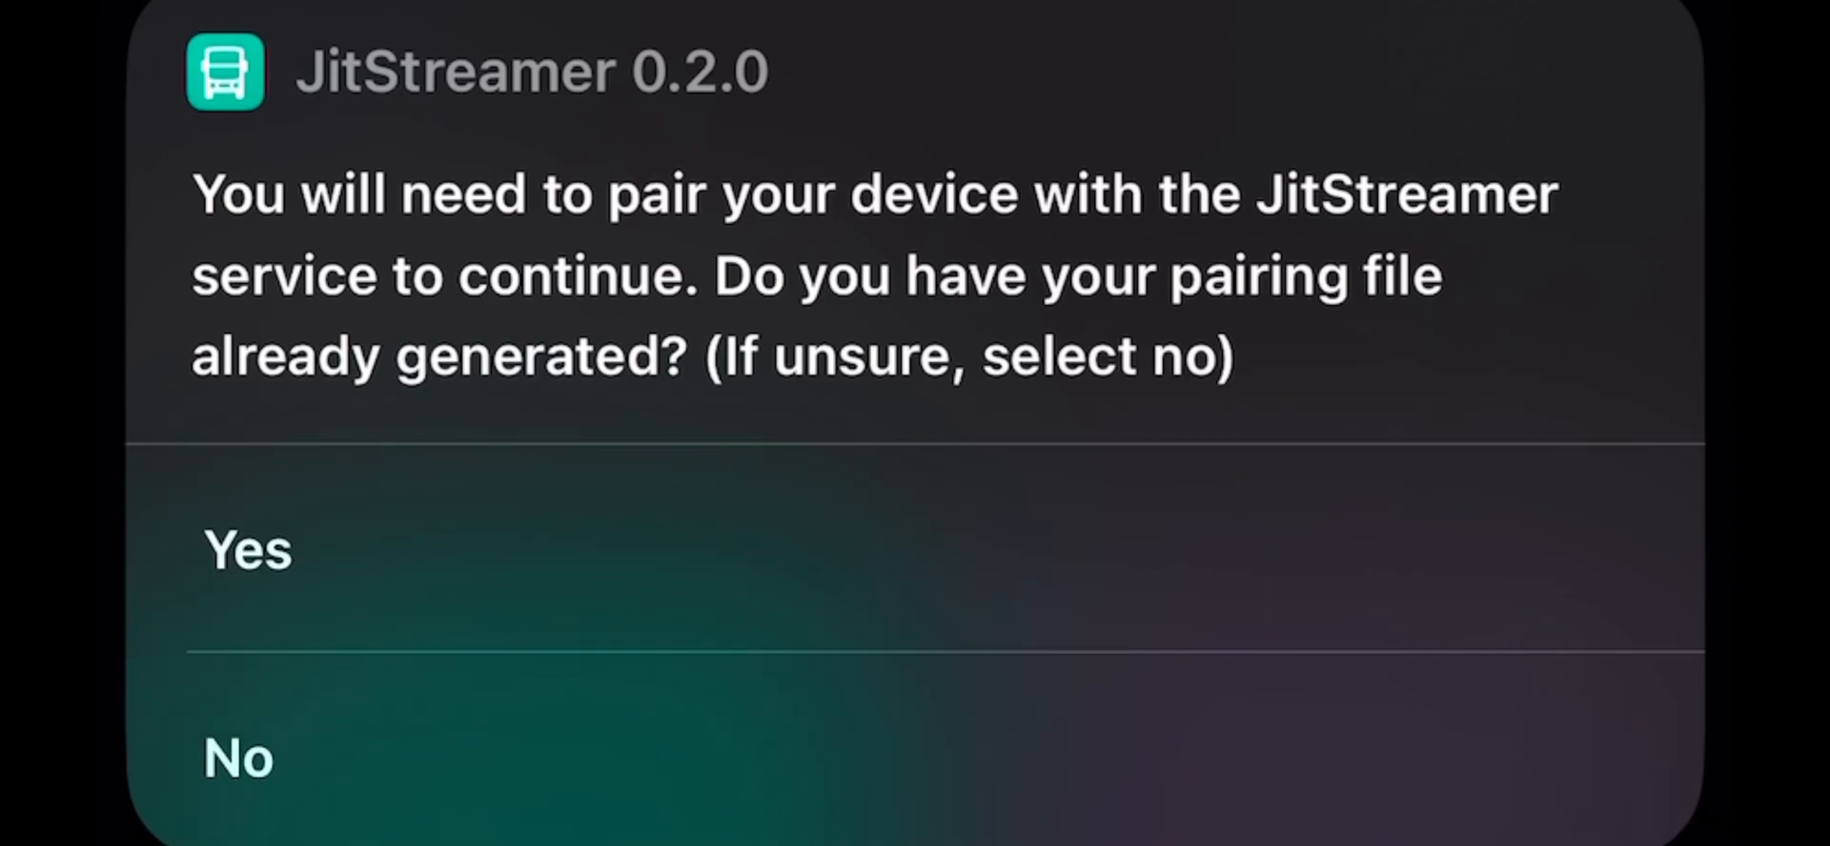
pyautogui.click(238, 757)
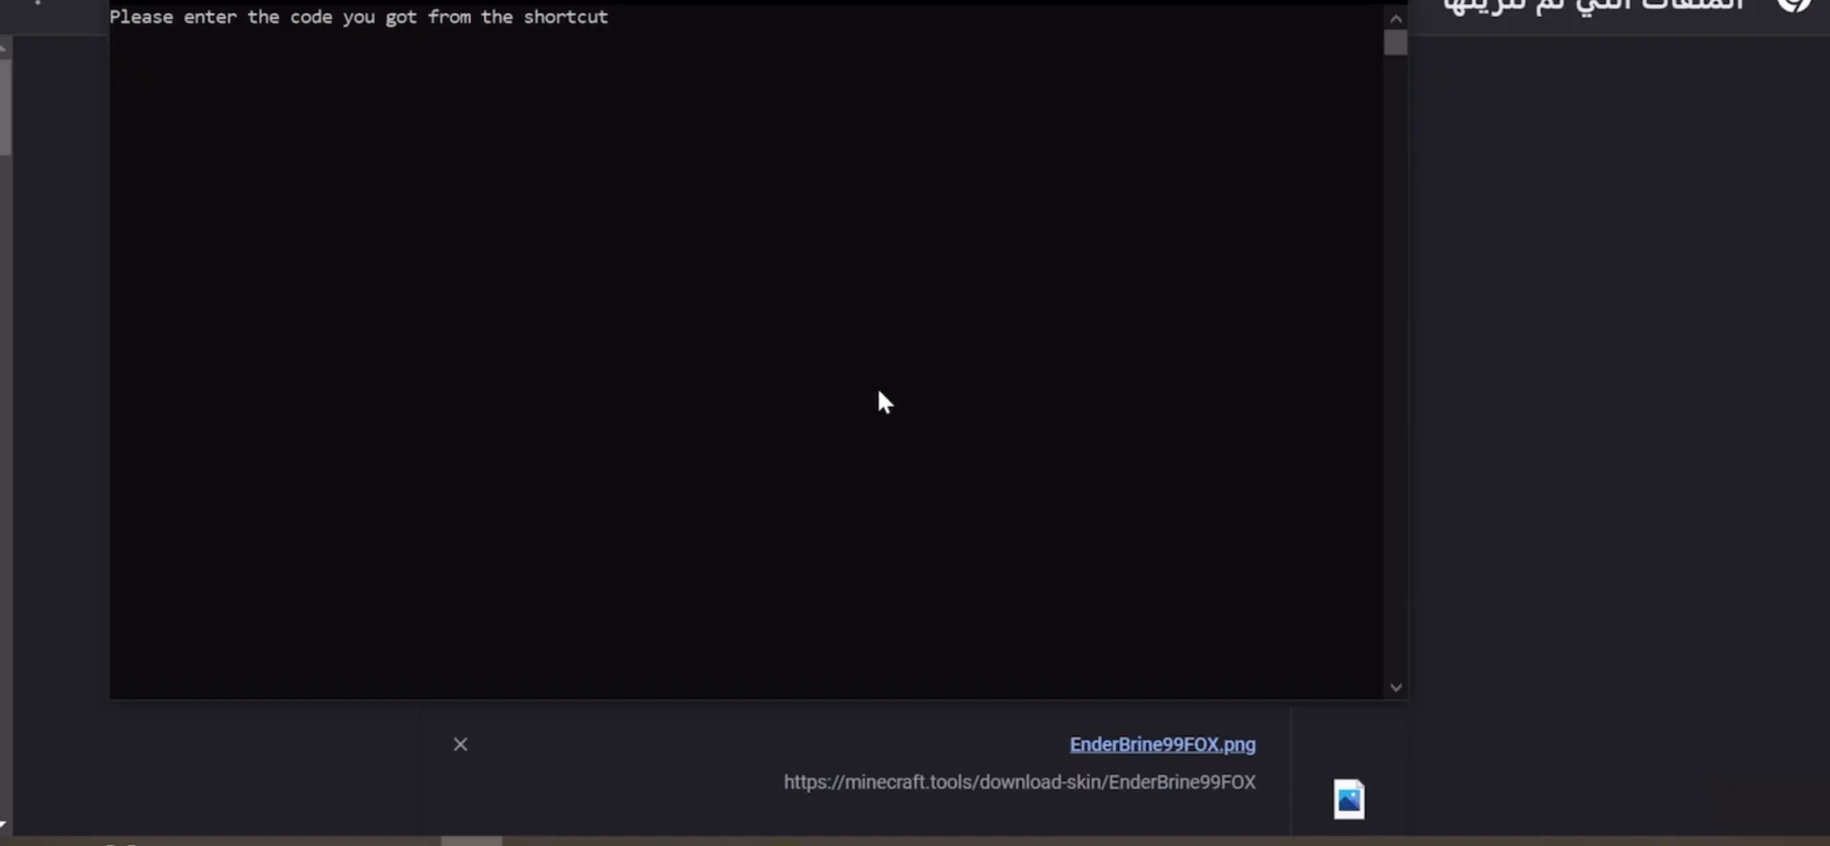
pyautogui.moveTo(636, 255)
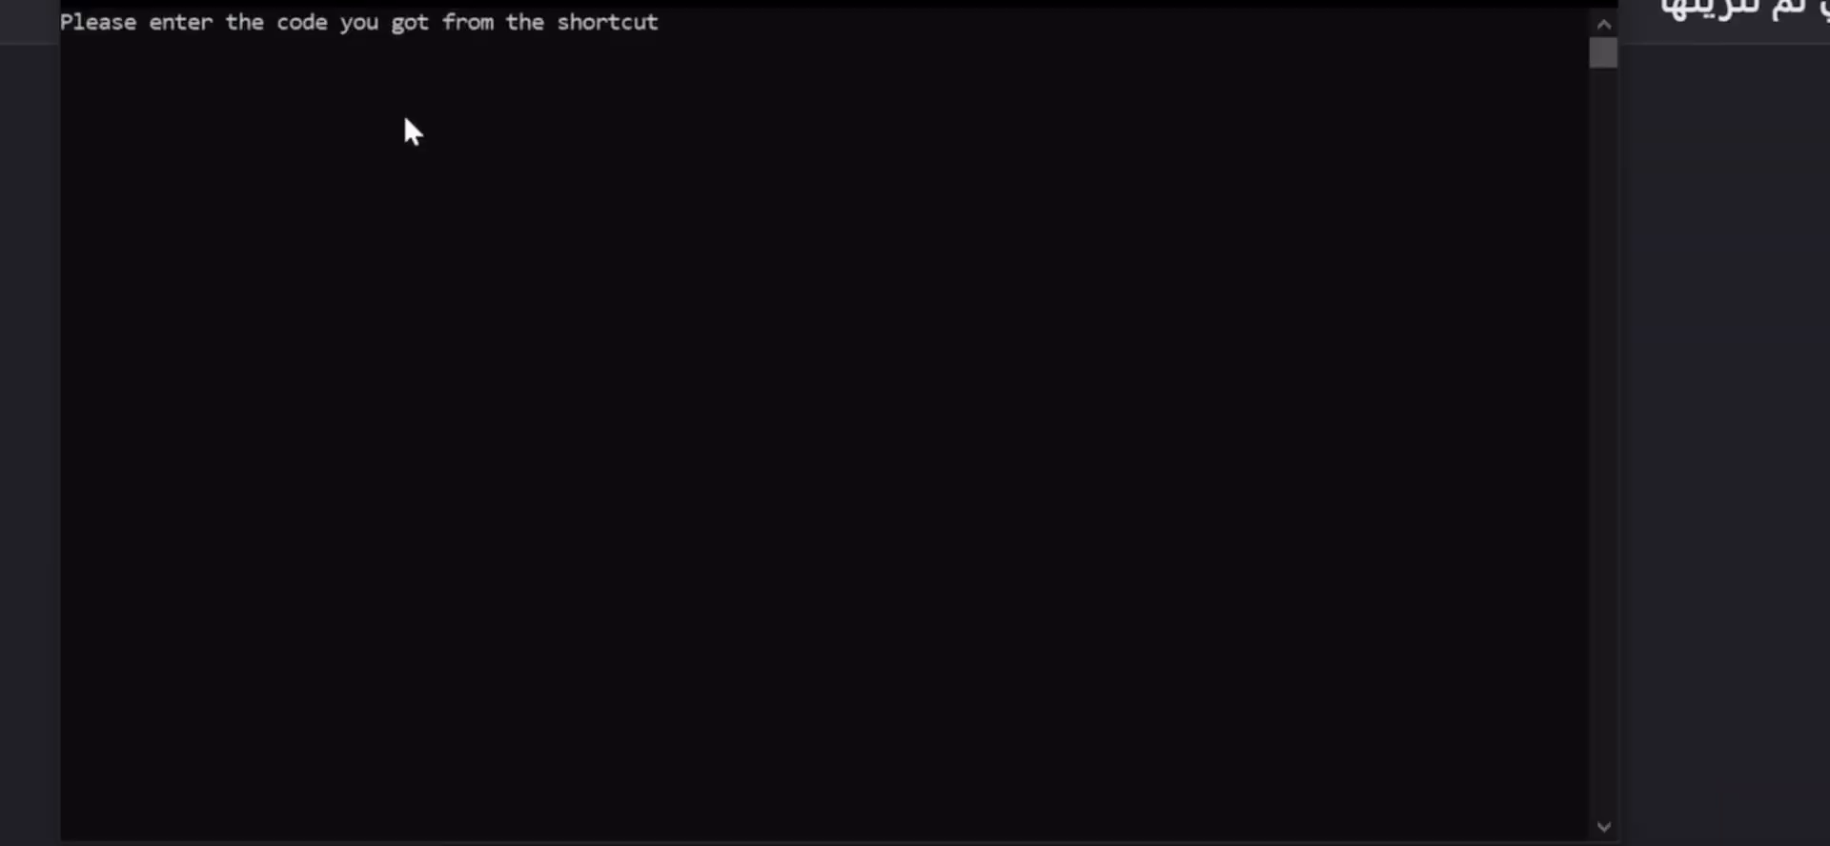
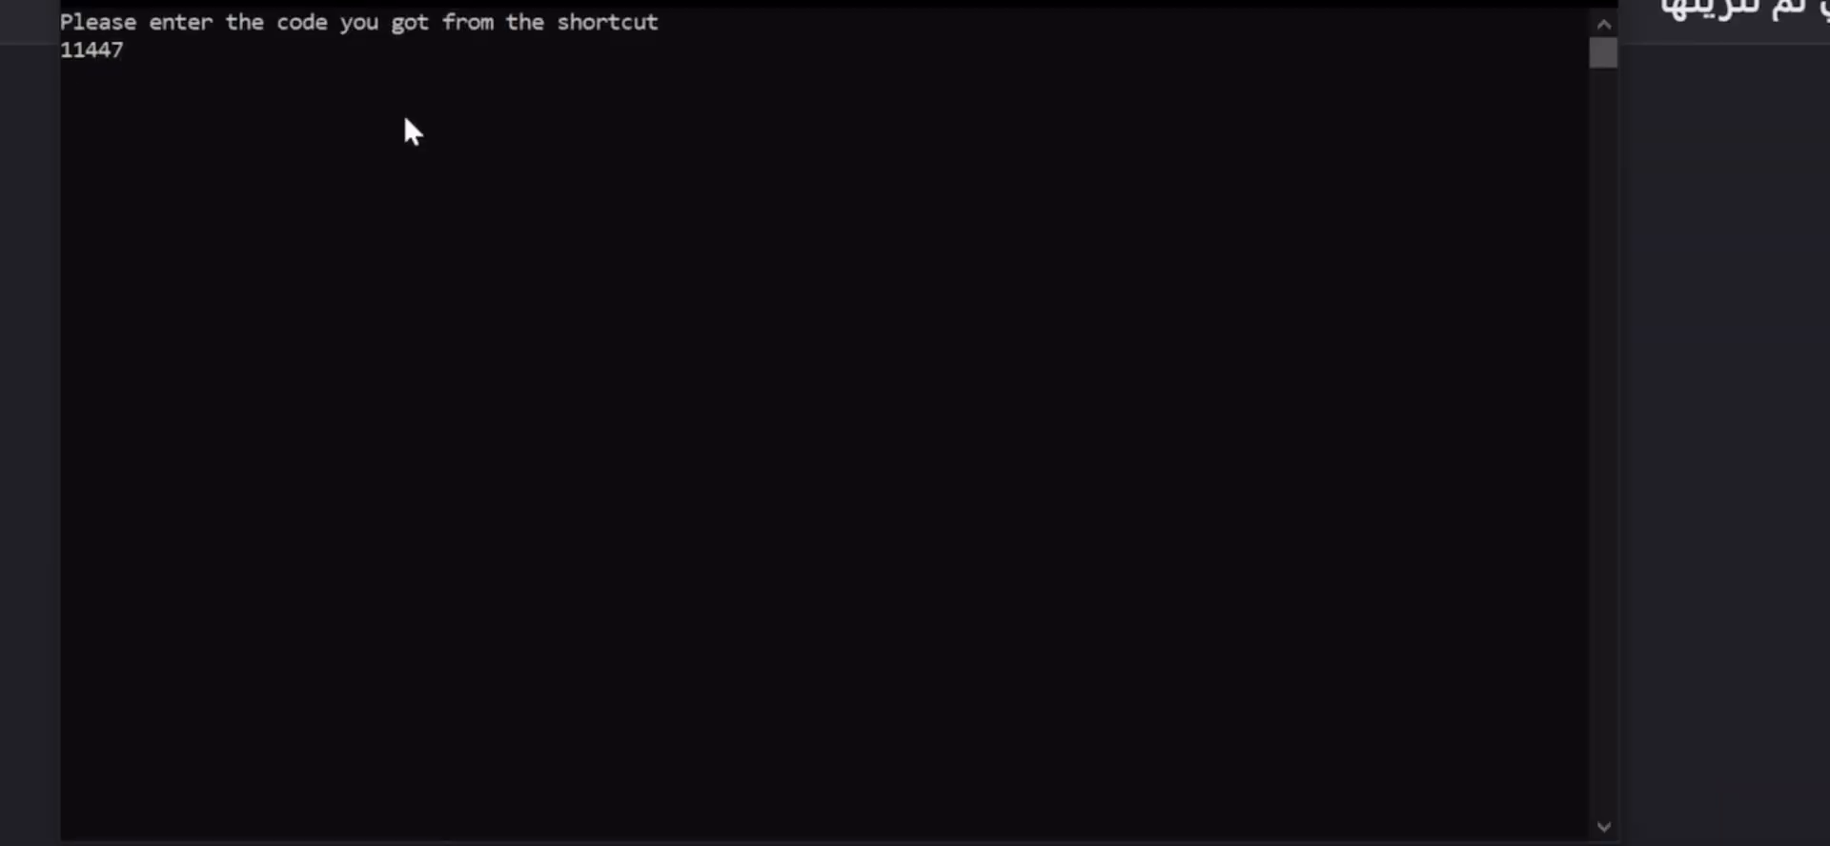
pyautogui.press('Return')
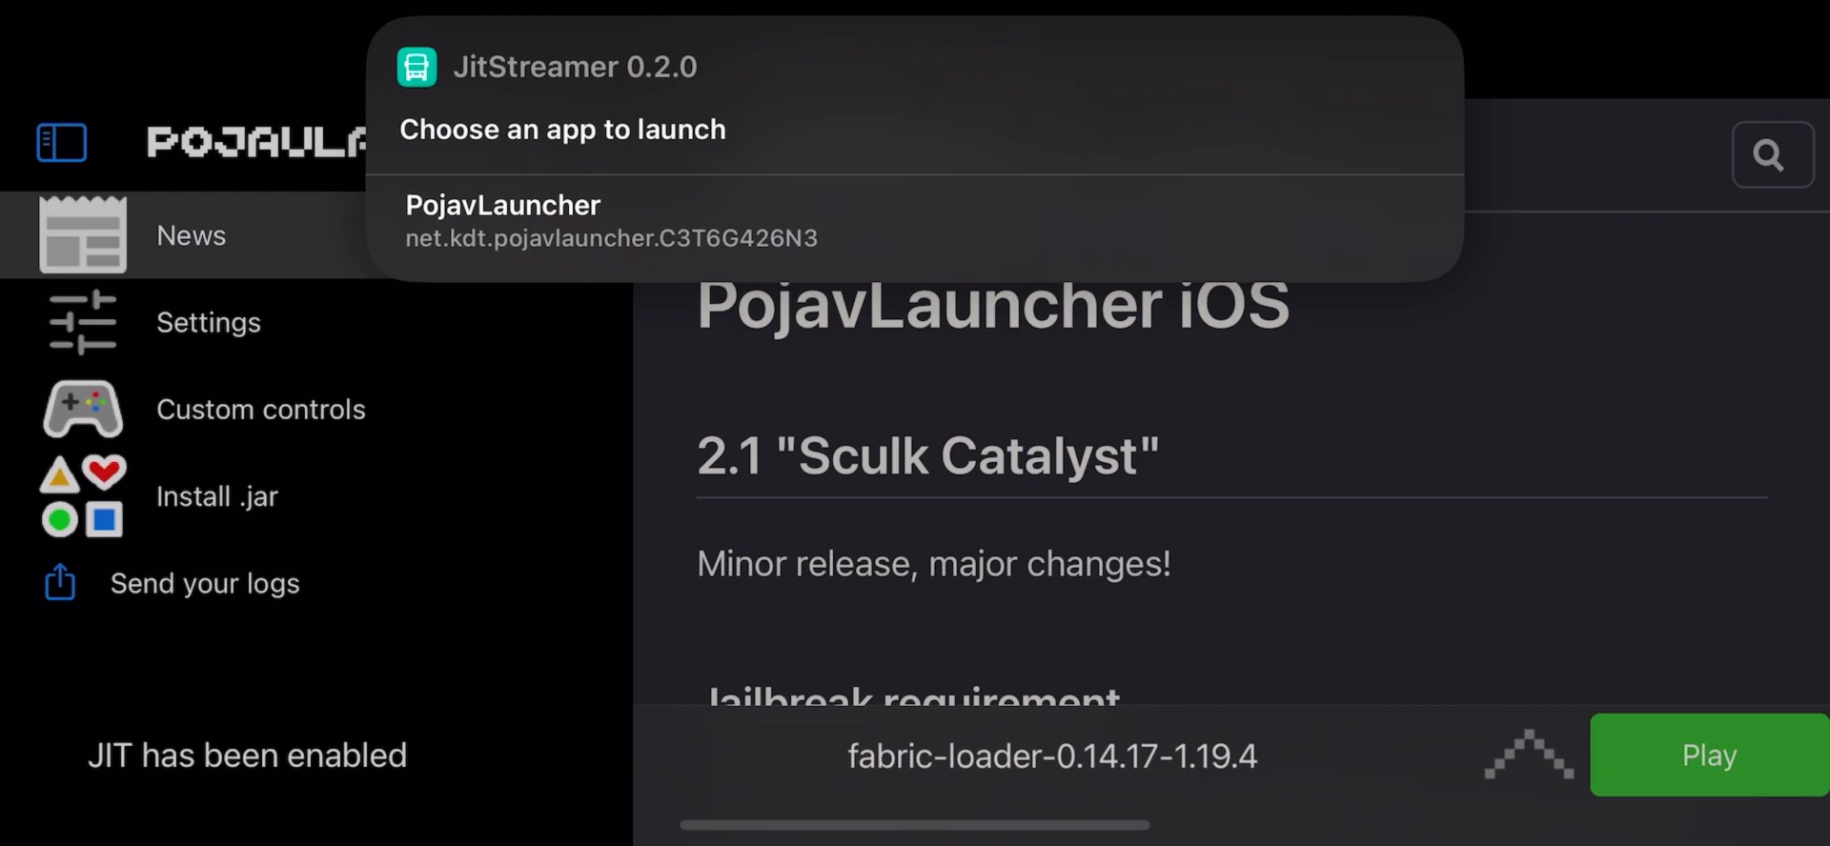
# Launch PojavLauncher from the shortcut's app list with JIT enabled.
pyautogui.click(501, 204)
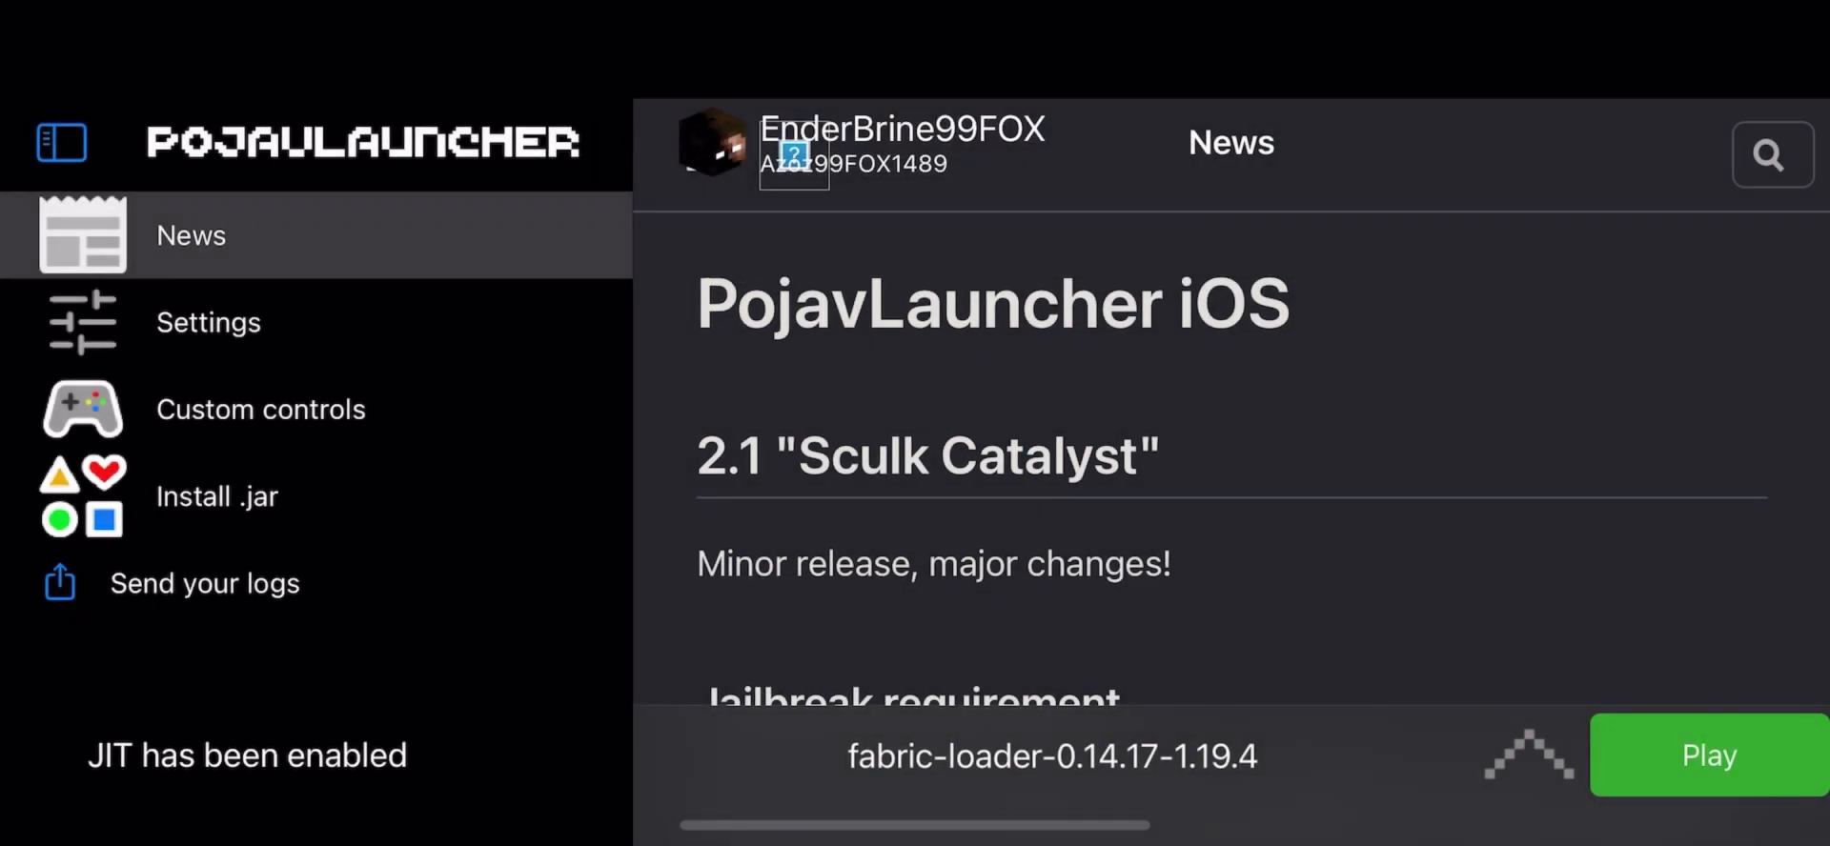